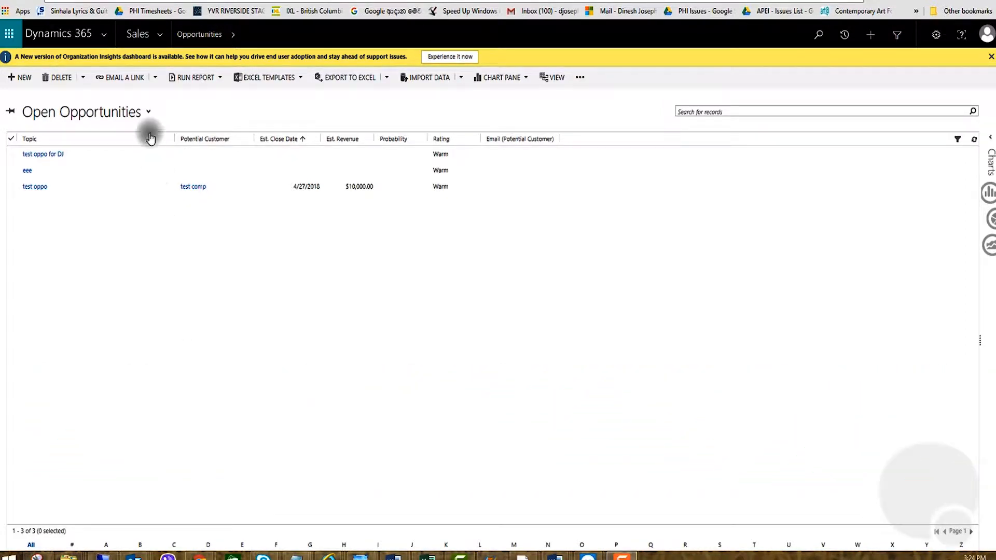
Visit the Accounts and Opportunities lists, then open the gear Settings menu.
{"action": "left_click", "coordinate": [137, 34]}
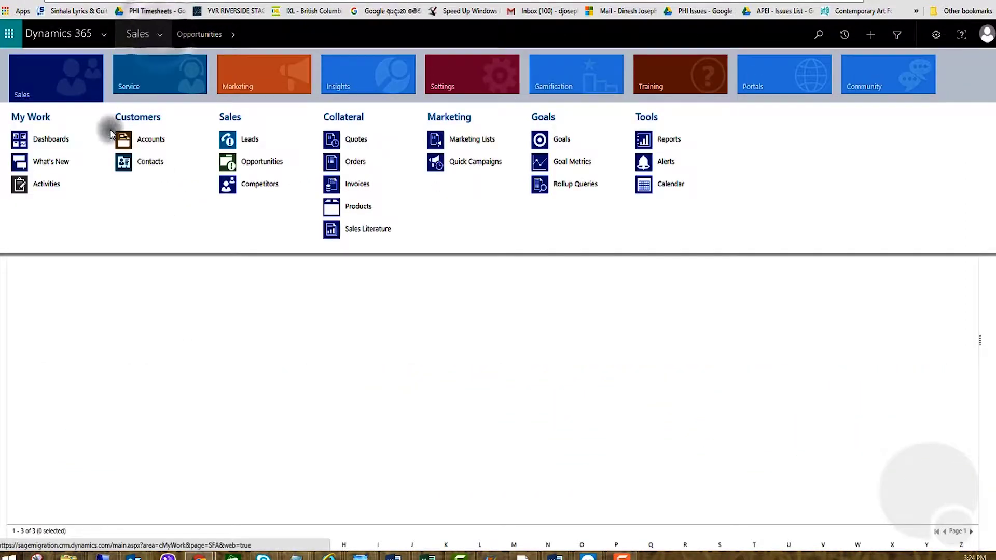
{"action": "left_click", "coordinate": [151, 140]}
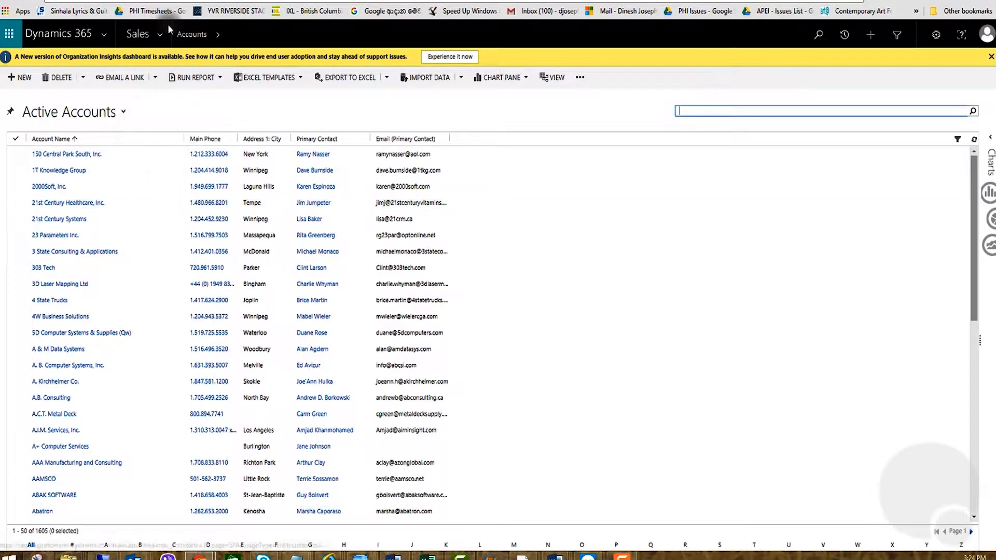
{"action": "left_click", "coordinate": [160, 34]}
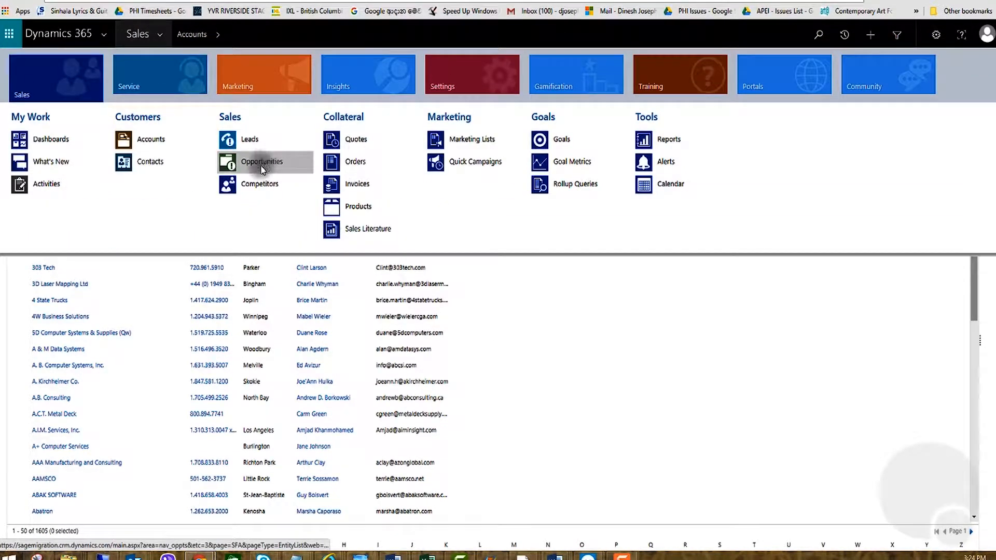
{"action": "left_click", "coordinate": [261, 161]}
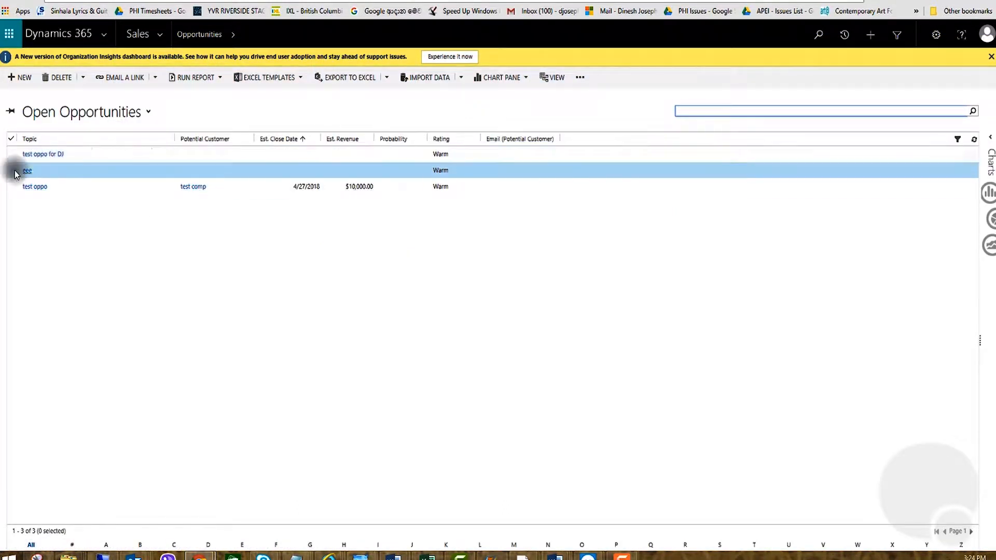
{"action": "left_click", "coordinate": [366, 304]}
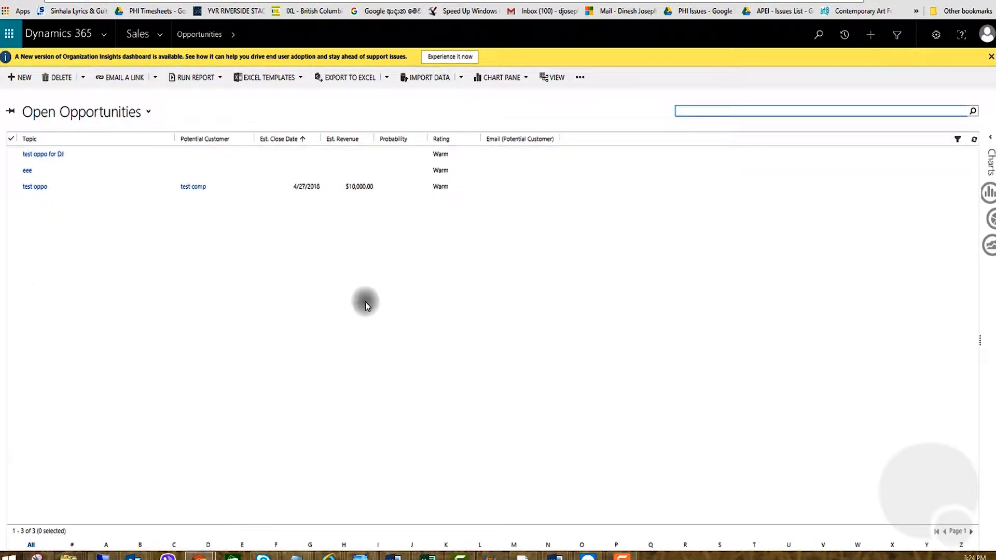
{"action": "mouse_move", "coordinate": [182, 337]}
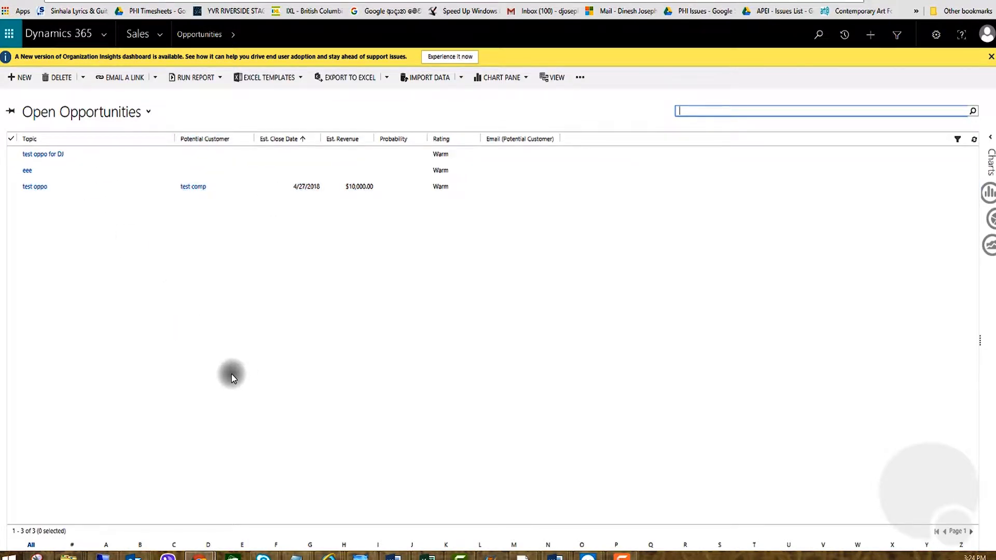
{"action": "mouse_move", "coordinate": [231, 365]}
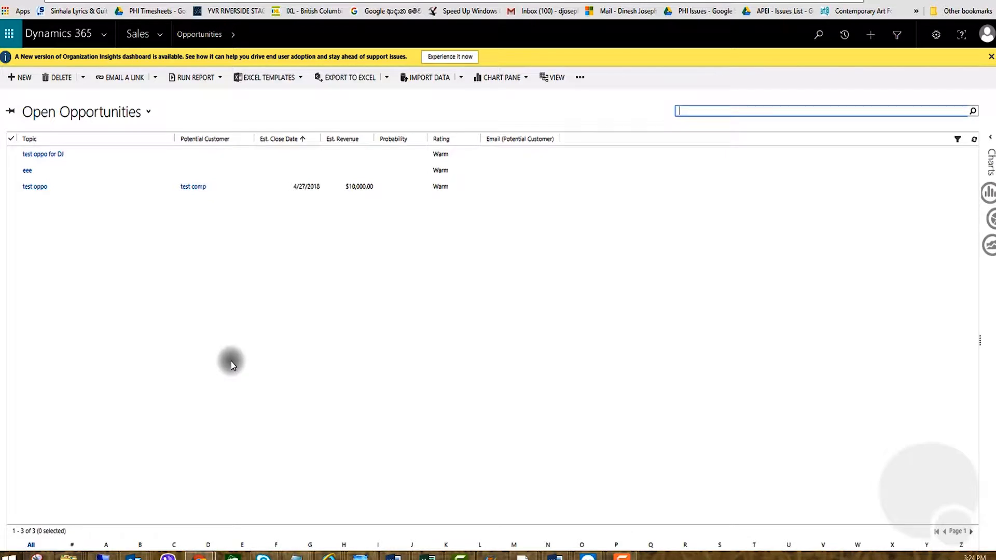
{"action": "mouse_move", "coordinate": [232, 359]}
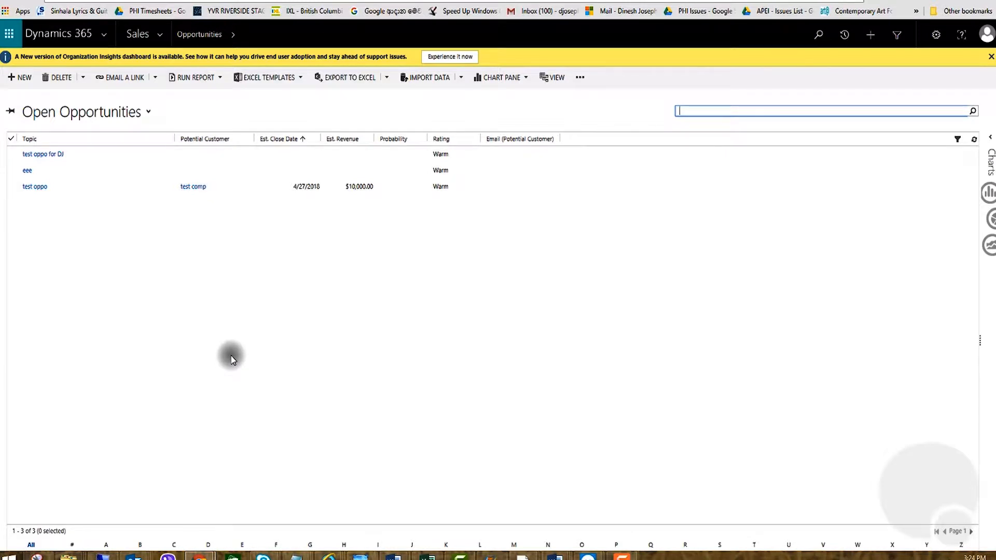
{"action": "mouse_move", "coordinate": [214, 318]}
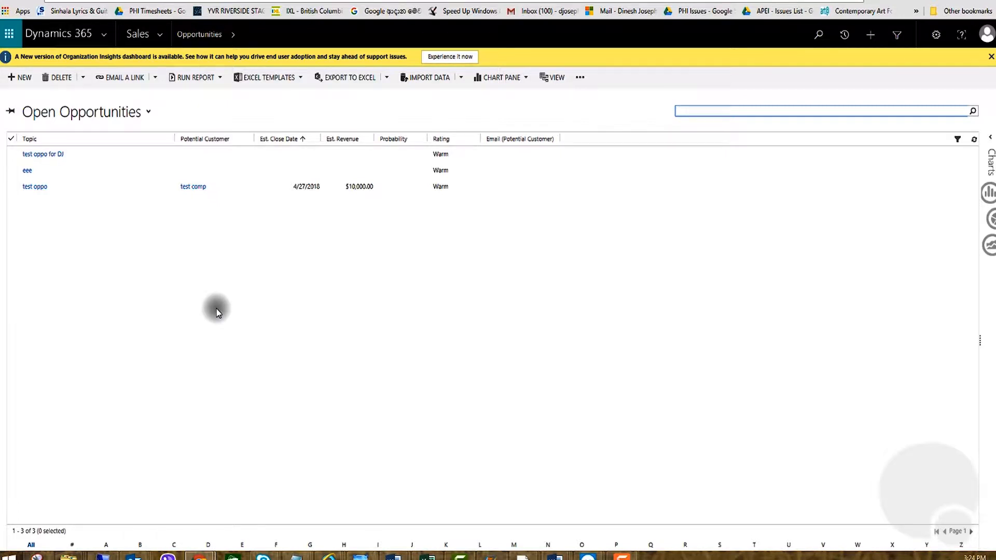
{"action": "mouse_move", "coordinate": [223, 310]}
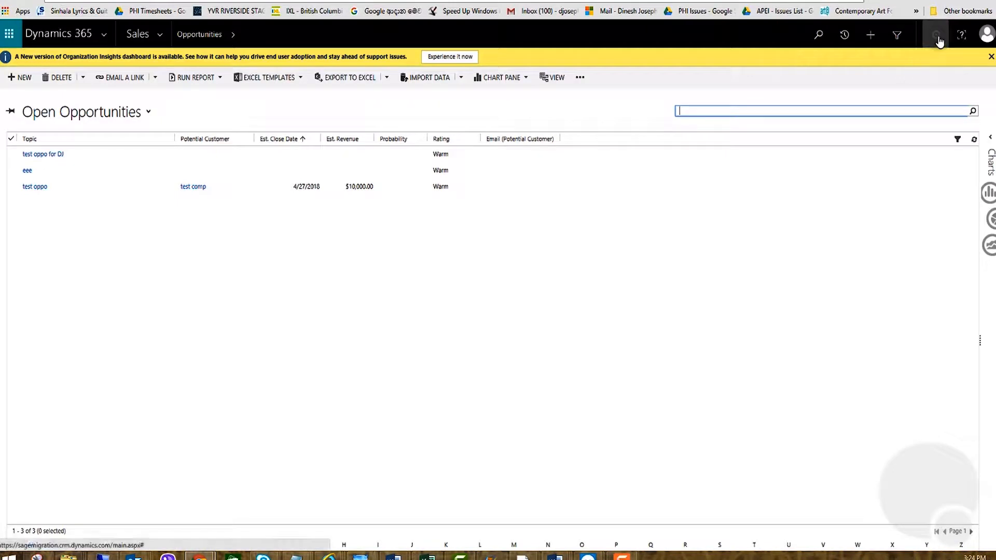
{"action": "mouse_move", "coordinate": [935, 35]}
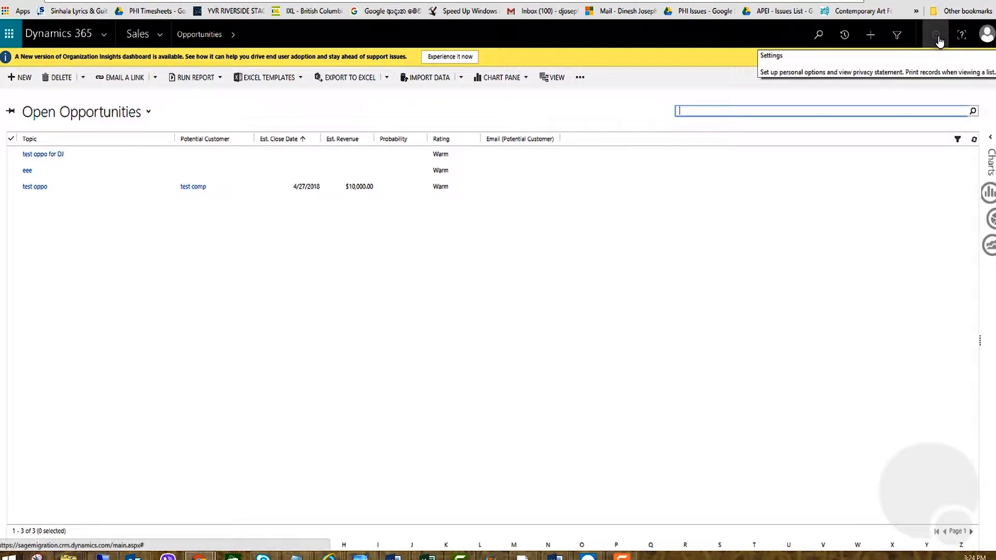
{"action": "left_click", "coordinate": [935, 34]}
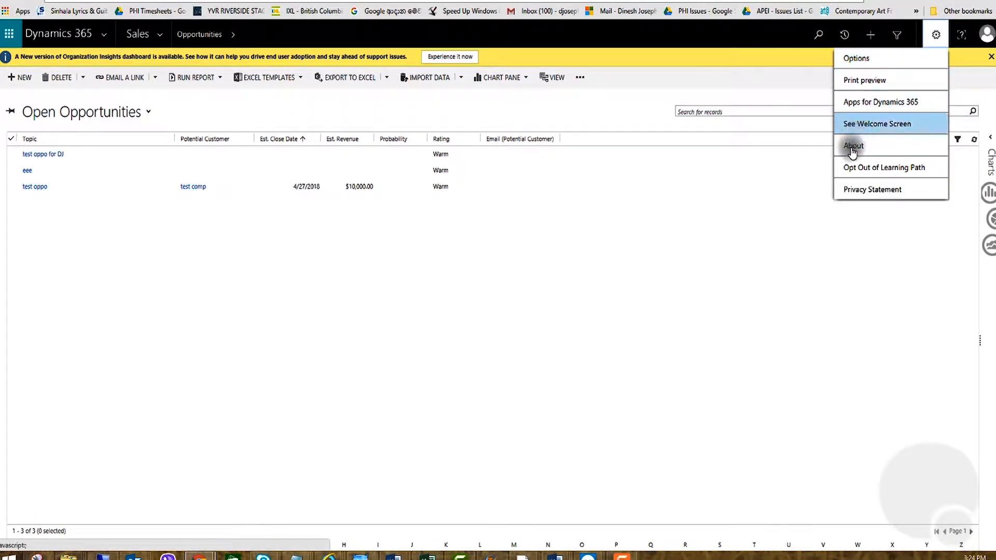
{"action": "mouse_move", "coordinate": [857, 59]}
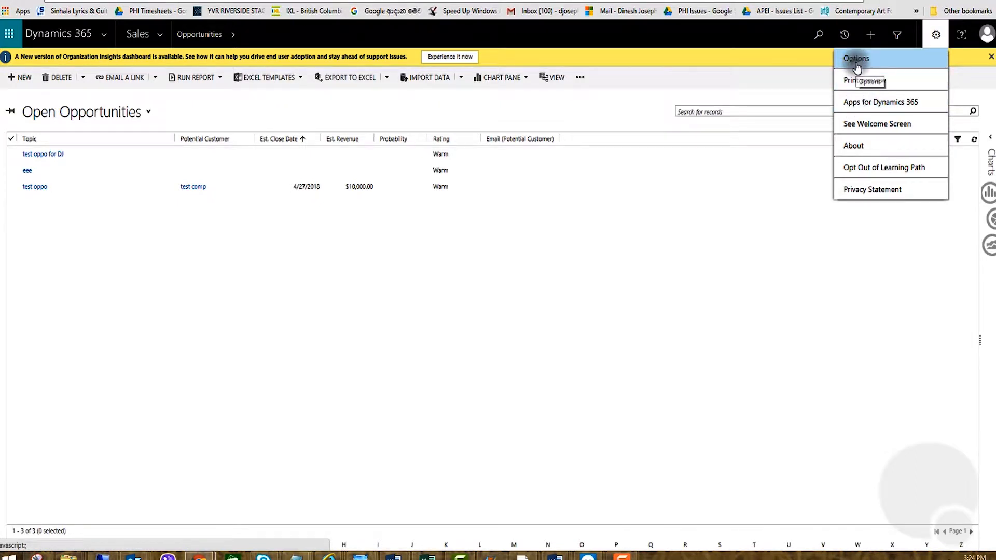
Open Set Personal Options and choose 25 for Records Per Page on the General tab.
{"action": "left_click", "coordinate": [857, 59]}
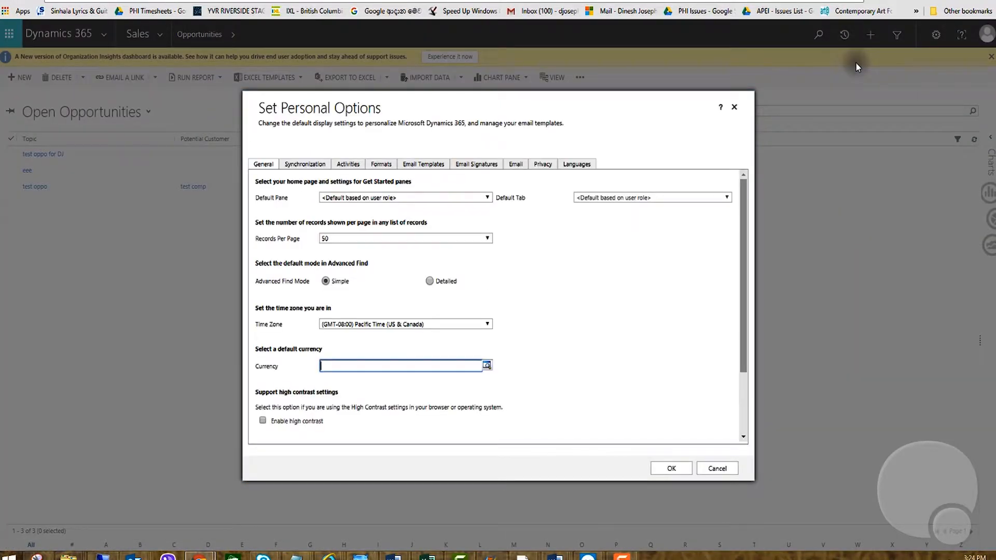
{"action": "mouse_move", "coordinate": [305, 195]}
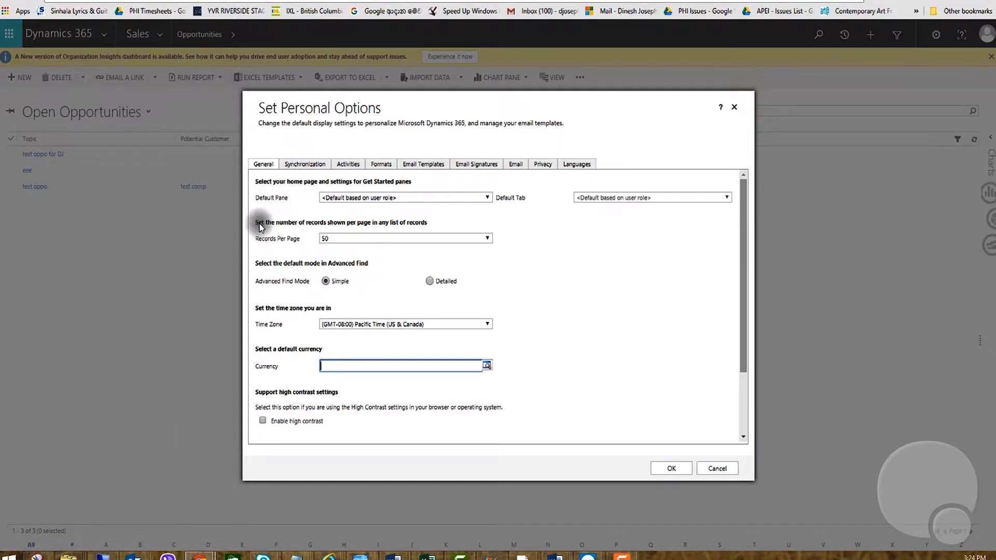
{"action": "mouse_move", "coordinate": [321, 230]}
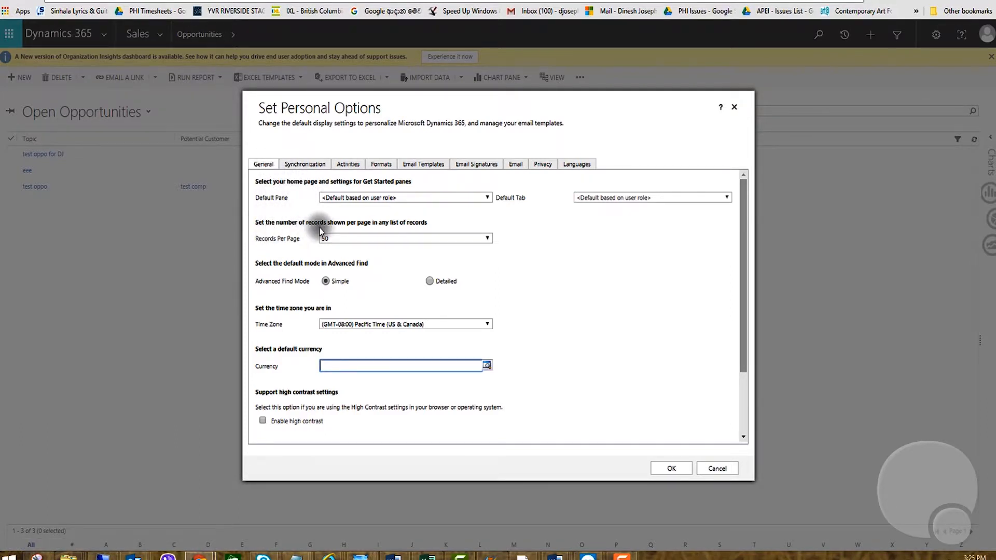
{"action": "mouse_move", "coordinate": [417, 225]}
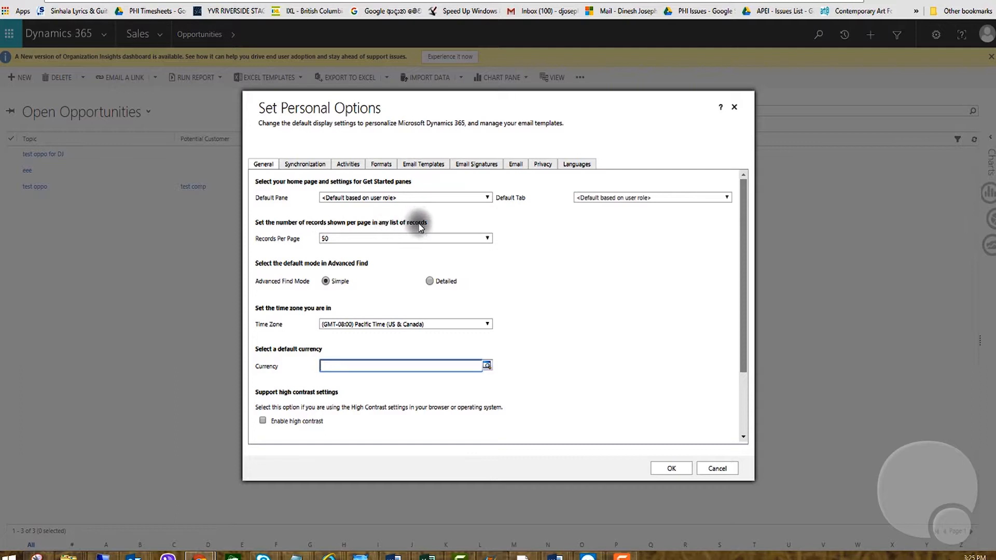
{"action": "left_click", "coordinate": [488, 238]}
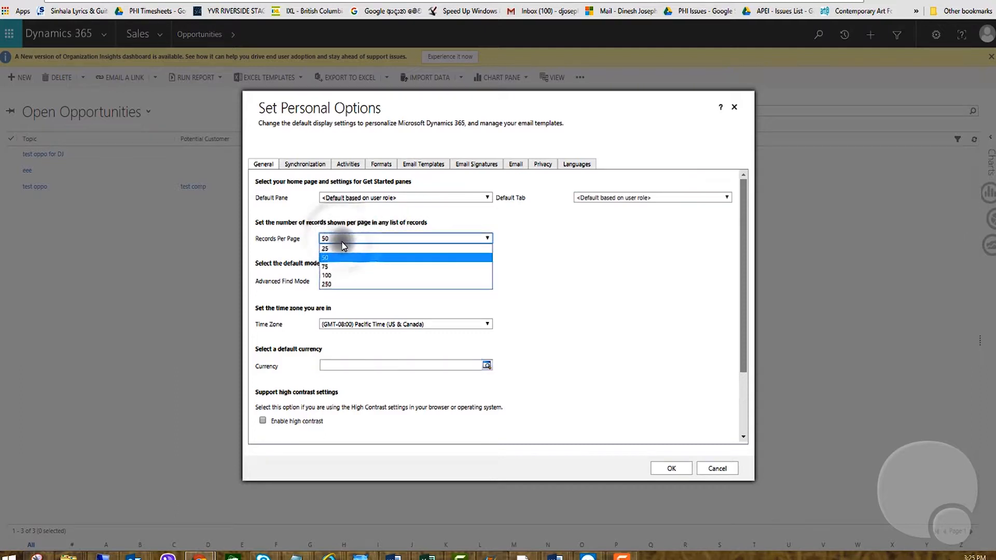
{"action": "mouse_move", "coordinate": [334, 248]}
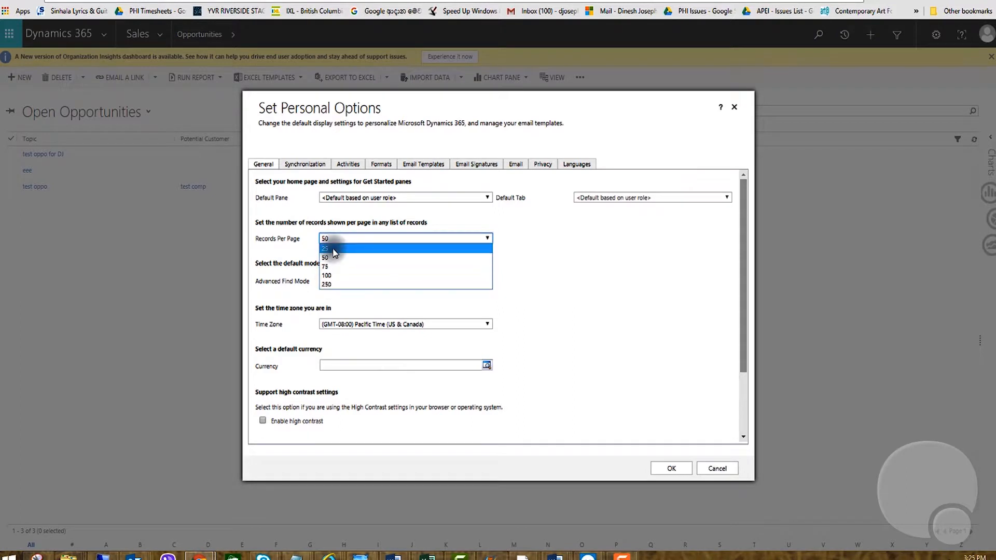
{"action": "mouse_move", "coordinate": [334, 275]}
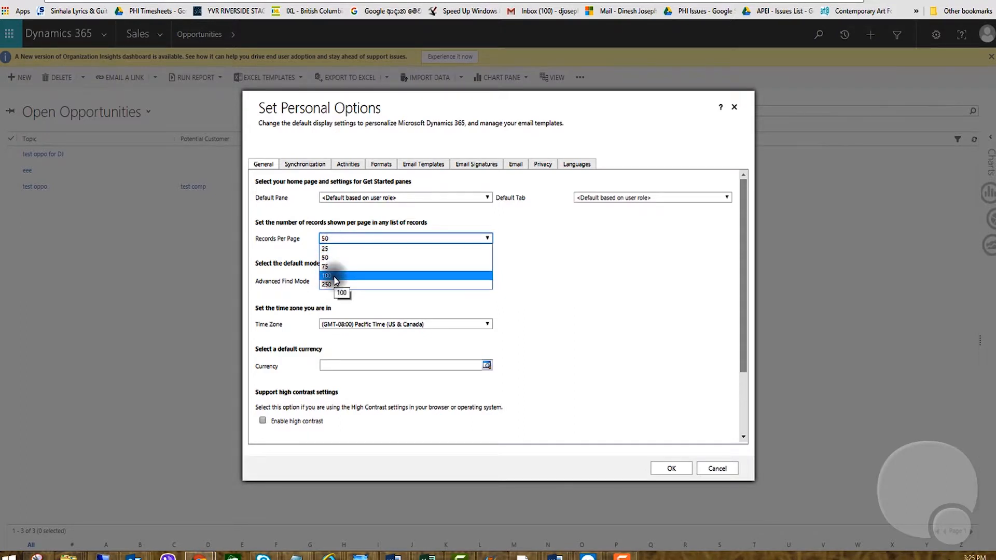
{"action": "mouse_move", "coordinate": [335, 266]}
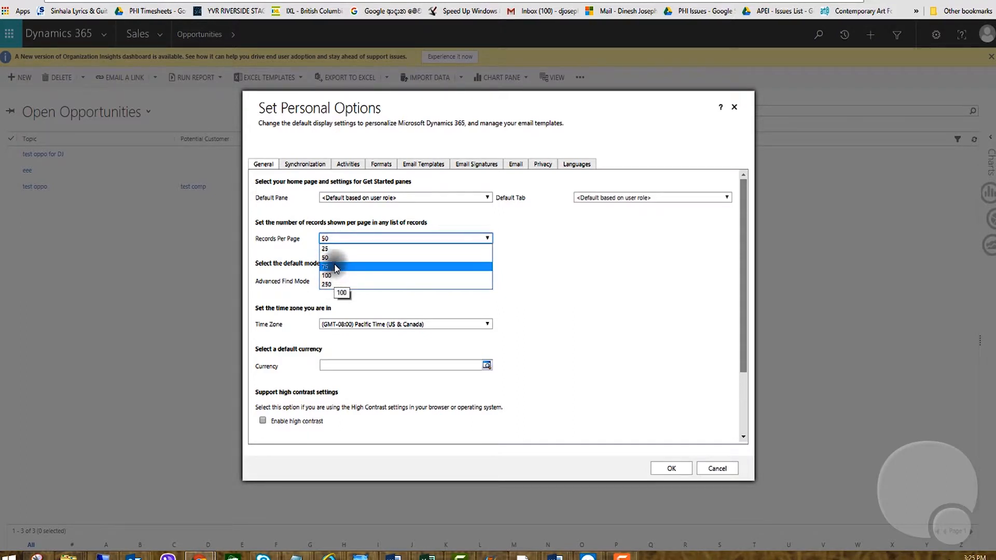
{"action": "left_click", "coordinate": [325, 257]}
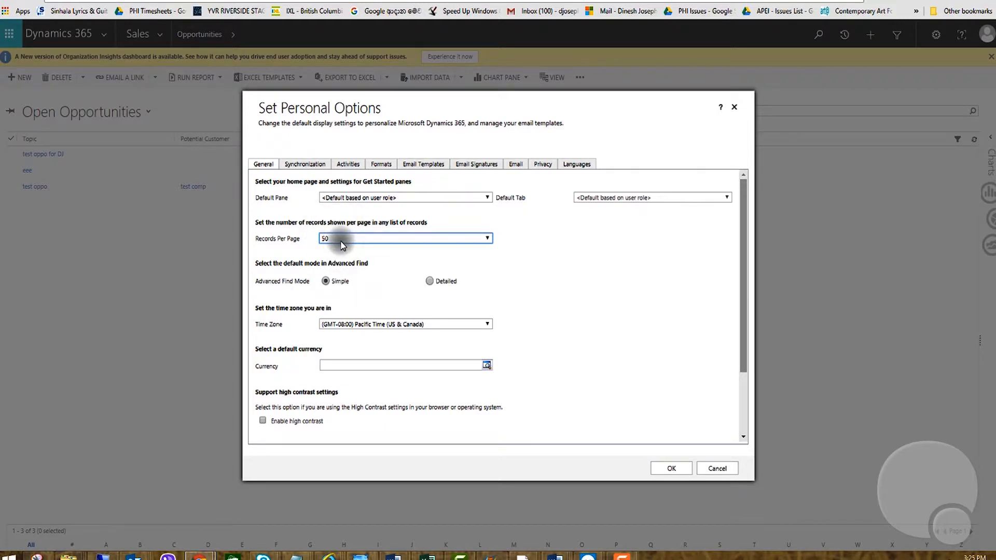
{"action": "left_click", "coordinate": [487, 238]}
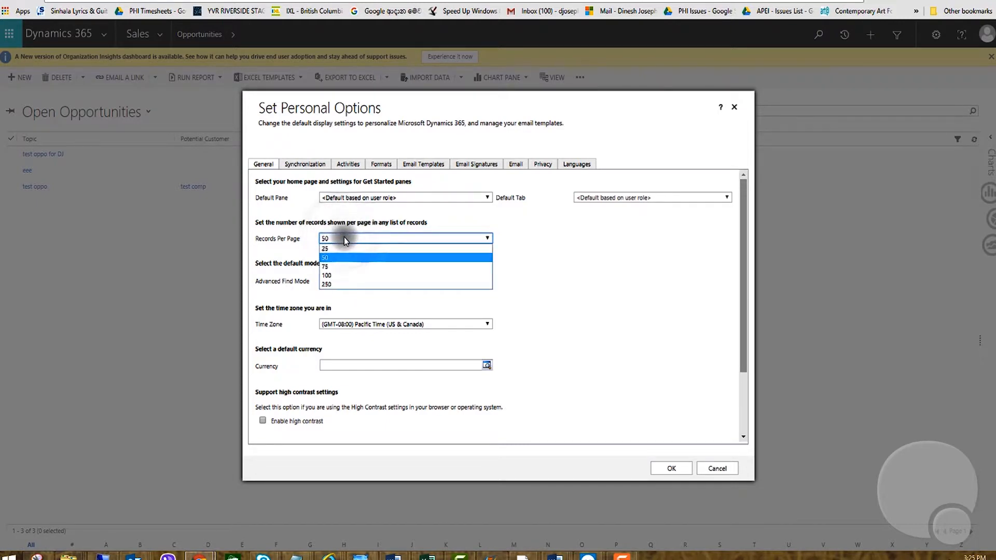
{"action": "left_click", "coordinate": [325, 249]}
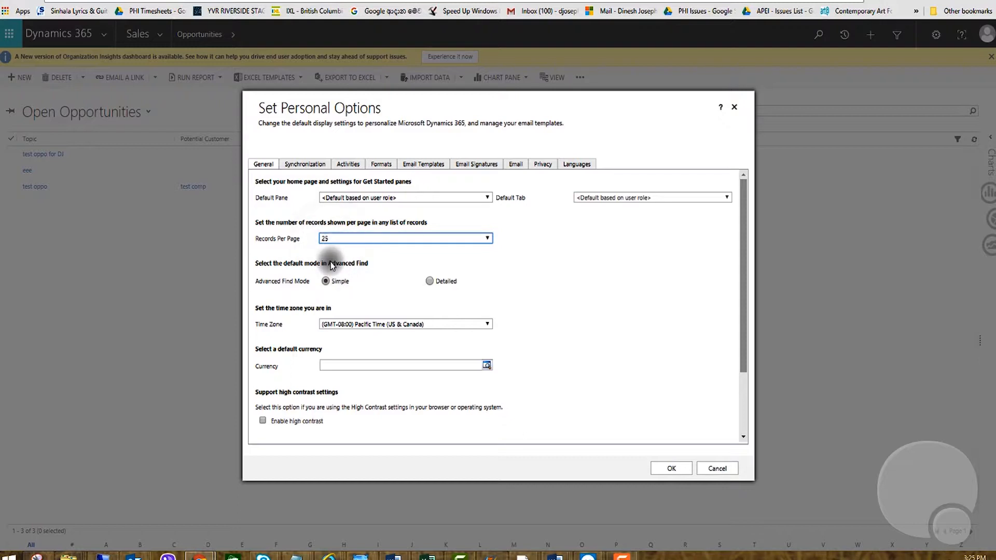
{"action": "left_click", "coordinate": [487, 238]}
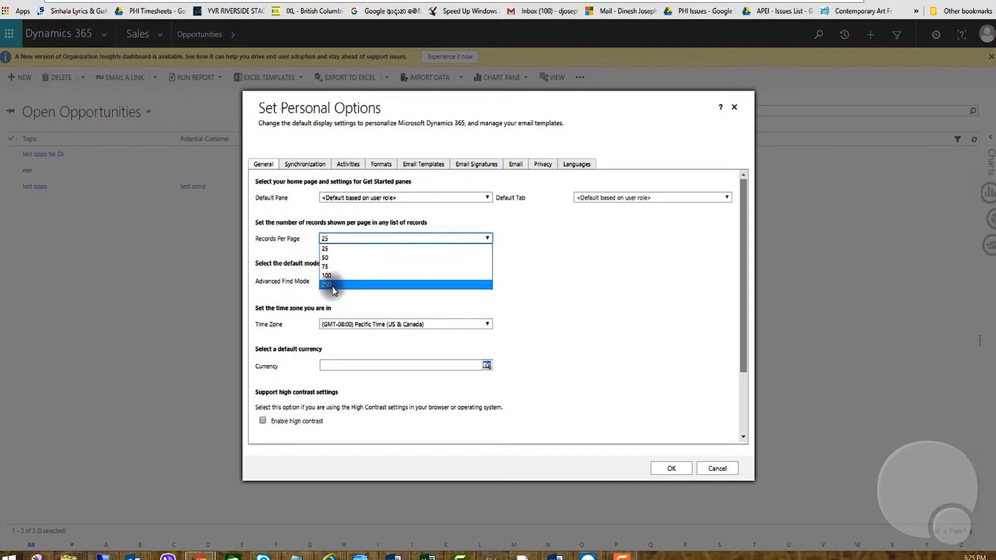
{"action": "mouse_move", "coordinate": [333, 284]}
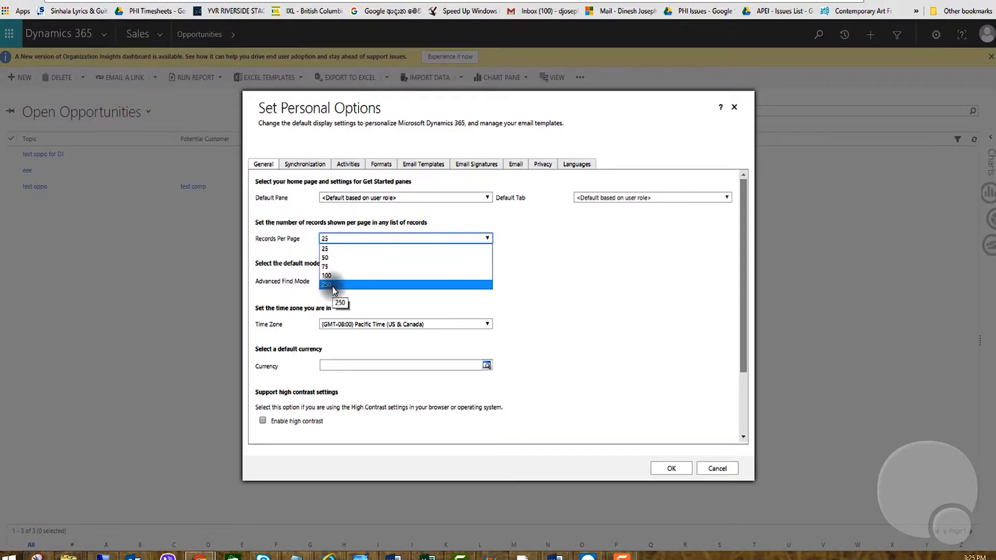
{"action": "mouse_move", "coordinate": [331, 258]}
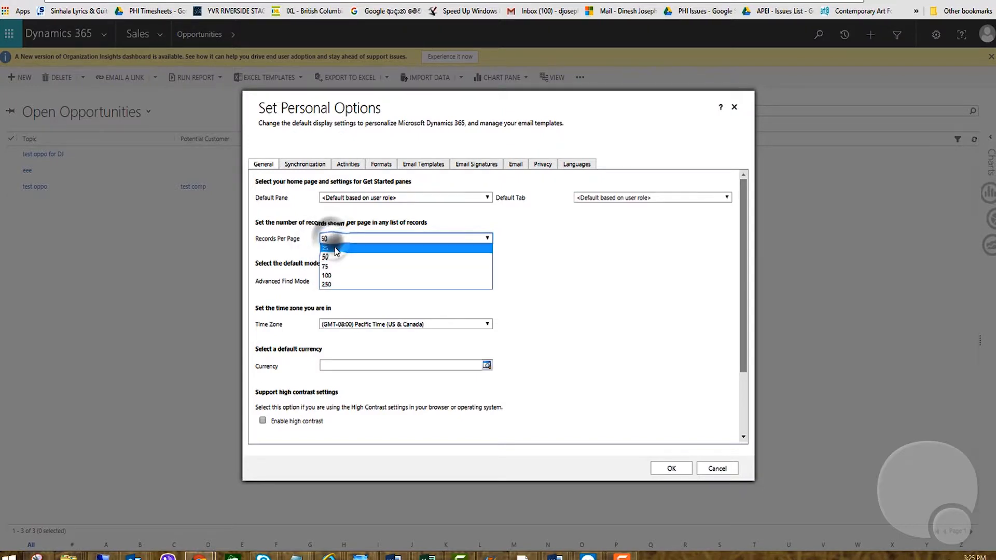
{"action": "left_click", "coordinate": [337, 248]}
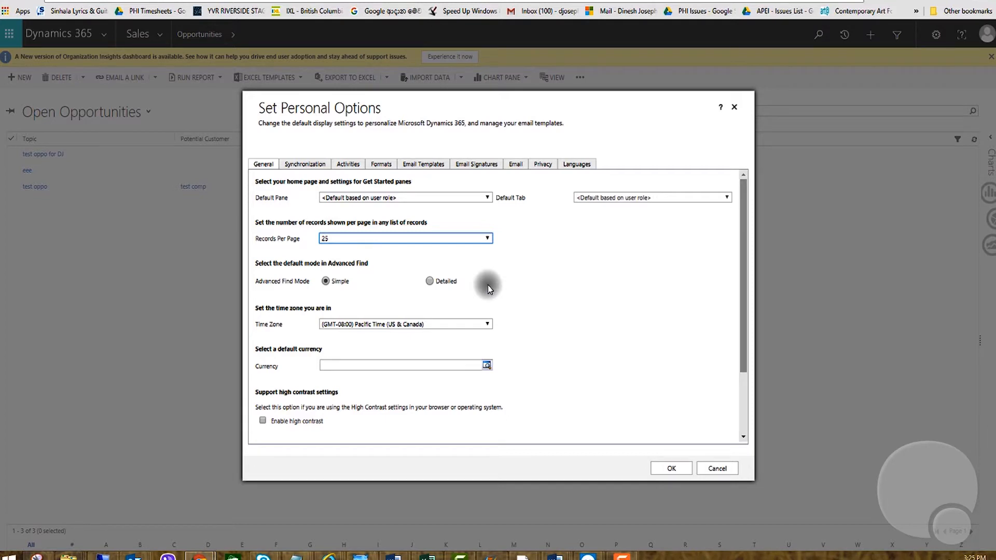
{"action": "mouse_move", "coordinate": [663, 468]}
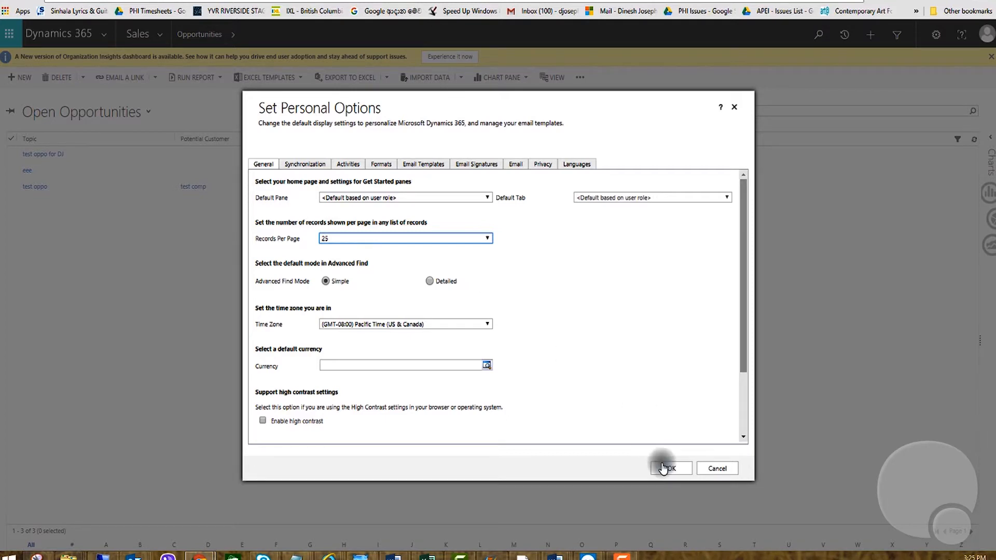
Save the personal options with OK and open Accounts from the Sales navigation.
{"action": "left_click", "coordinate": [669, 468]}
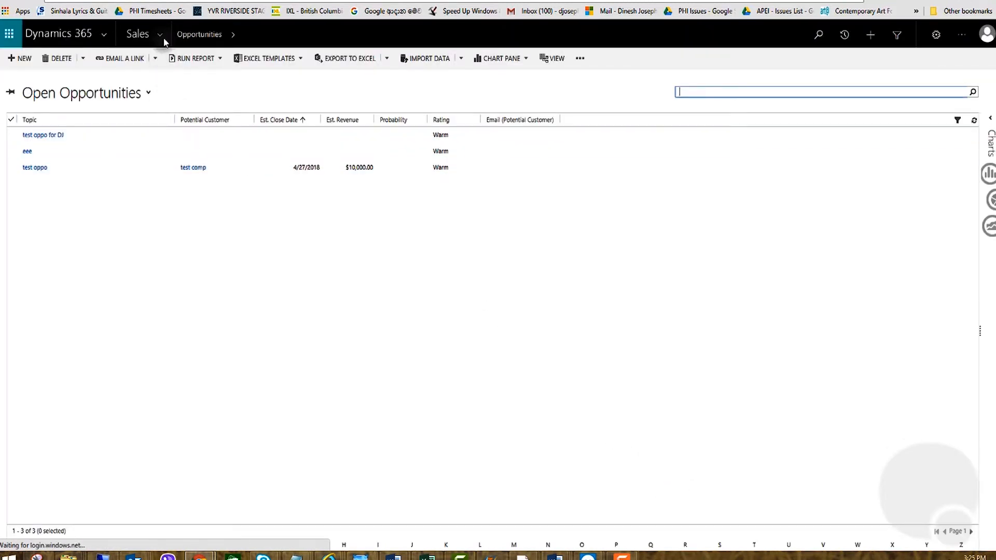
{"action": "left_click", "coordinate": [159, 34]}
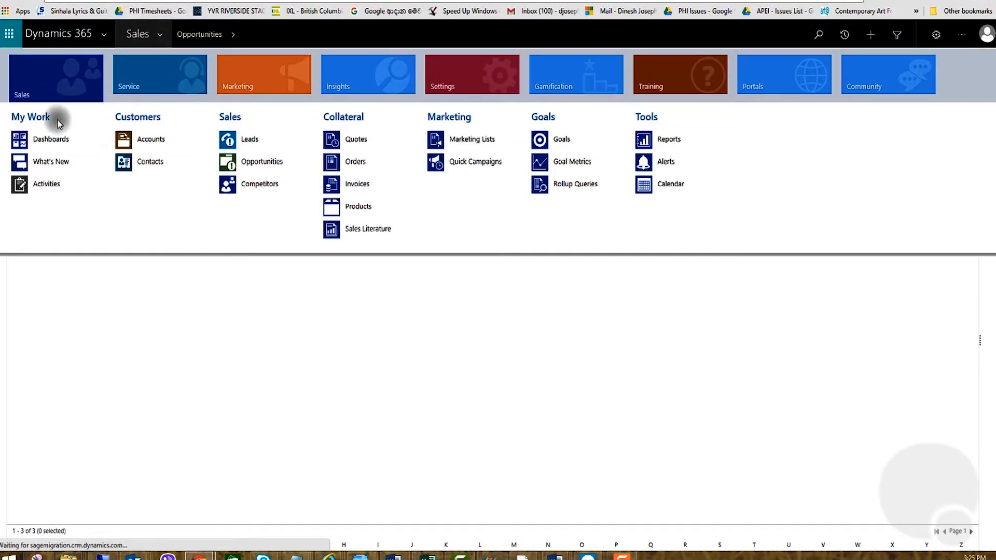
{"action": "mouse_move", "coordinate": [151, 139]}
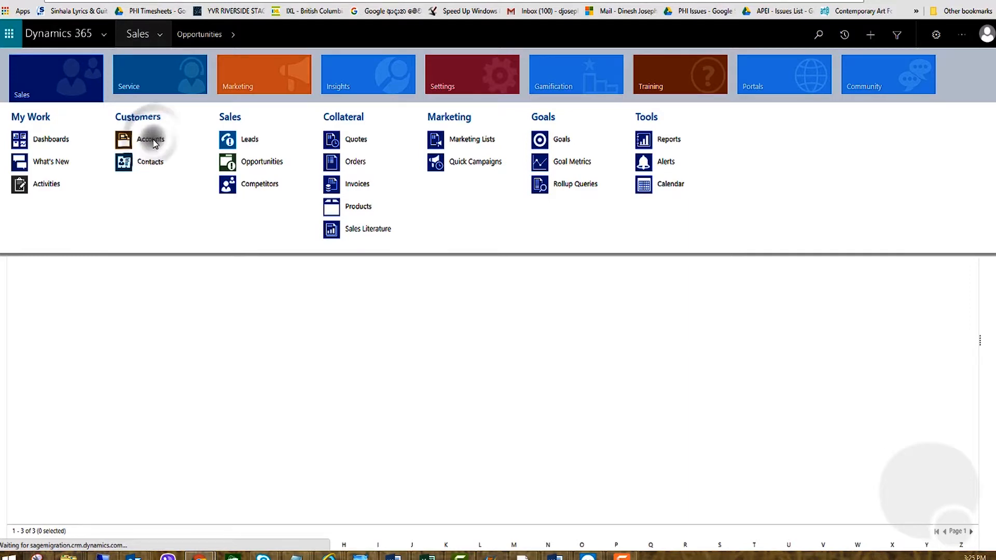
{"action": "left_click", "coordinate": [151, 139]}
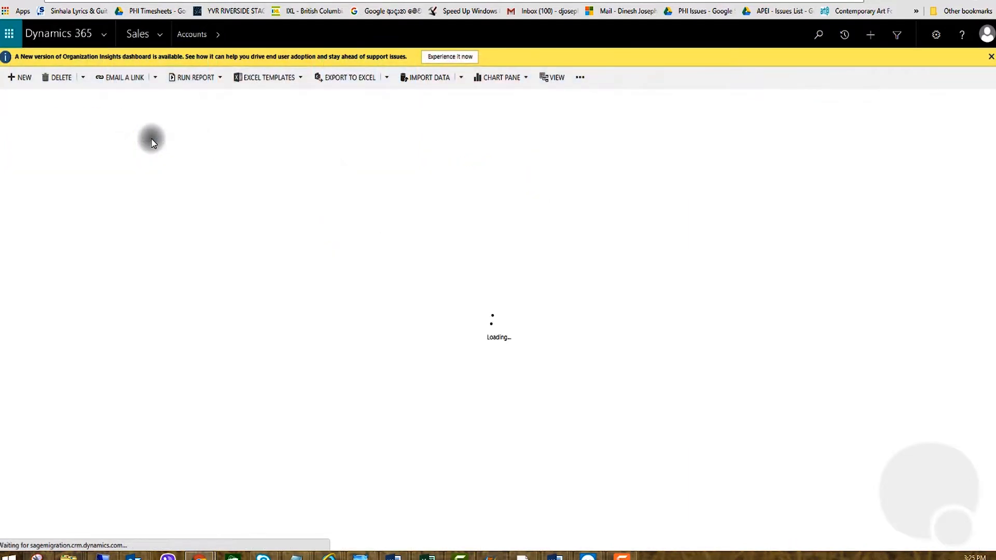